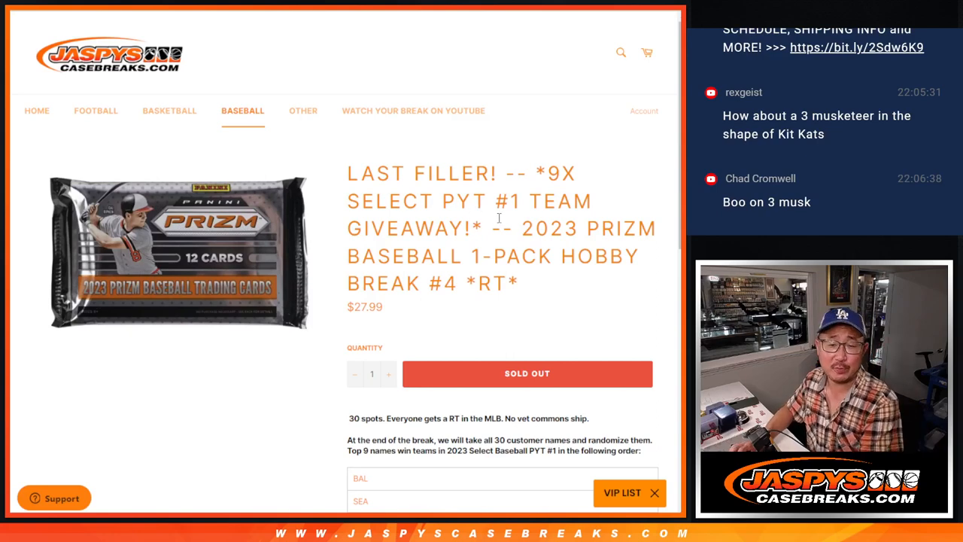
pyautogui.moveTo(540, 285)
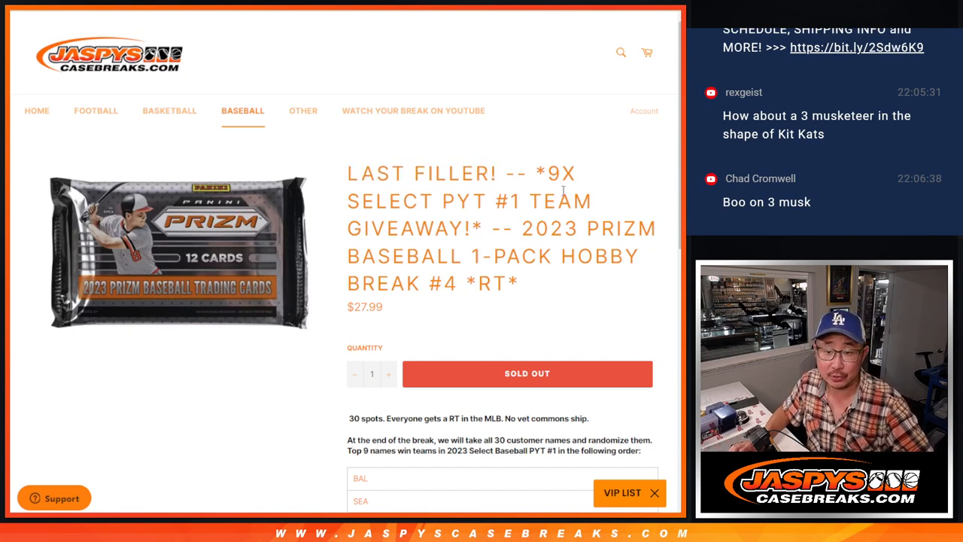
# - Scroll the Jaspys Casebreaks product page down to the nine giveaway teams, BAL through SFG
pyautogui.scroll(-3)
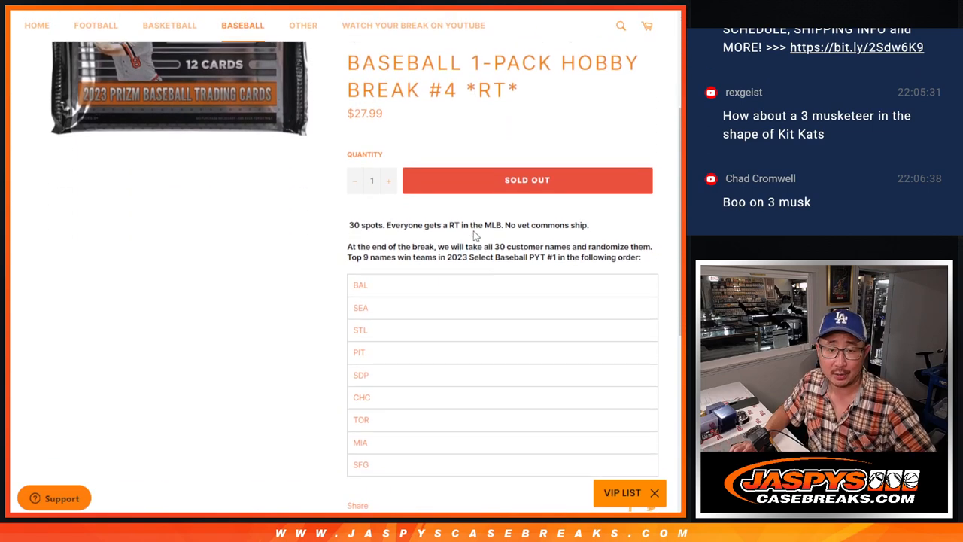
pyautogui.scroll(-3)
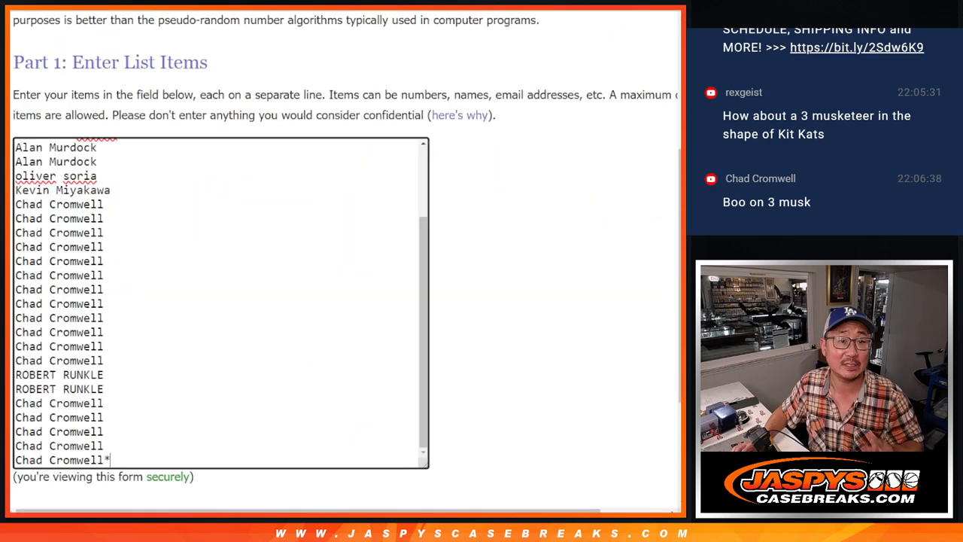
# - Randomize the 30 customer names in RANDOM.ORG's List Randomizer, then reshuffle twice with Again!
pyautogui.scroll(3)
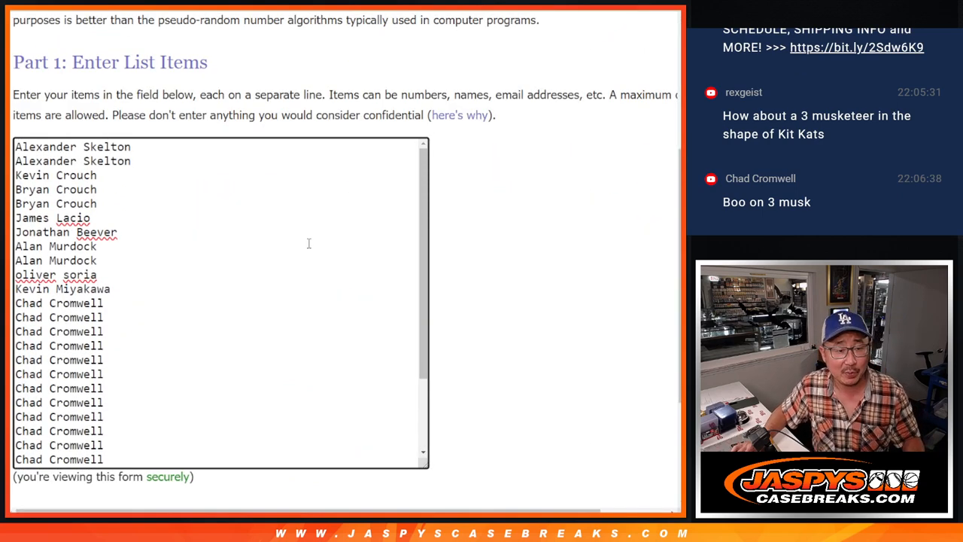
pyautogui.scroll(-3)
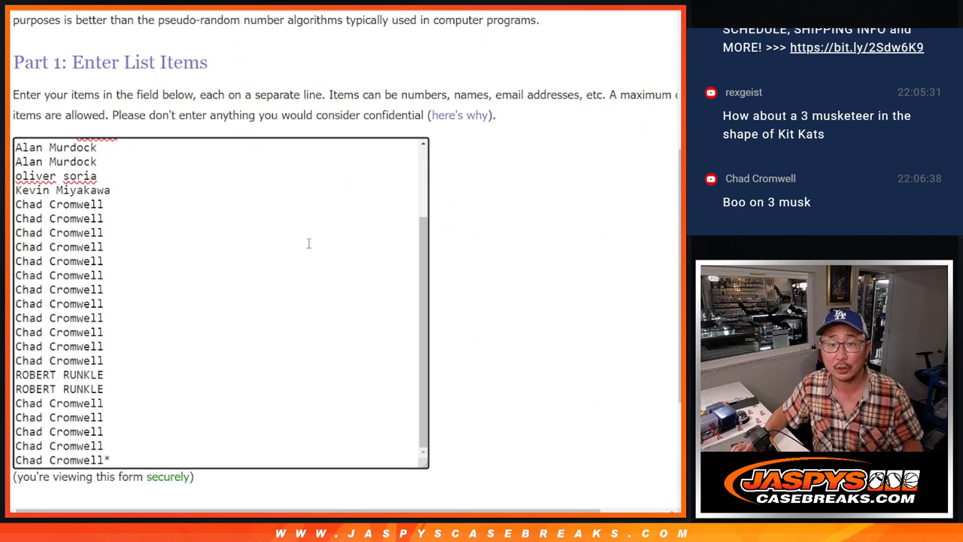
pyautogui.scroll(3)
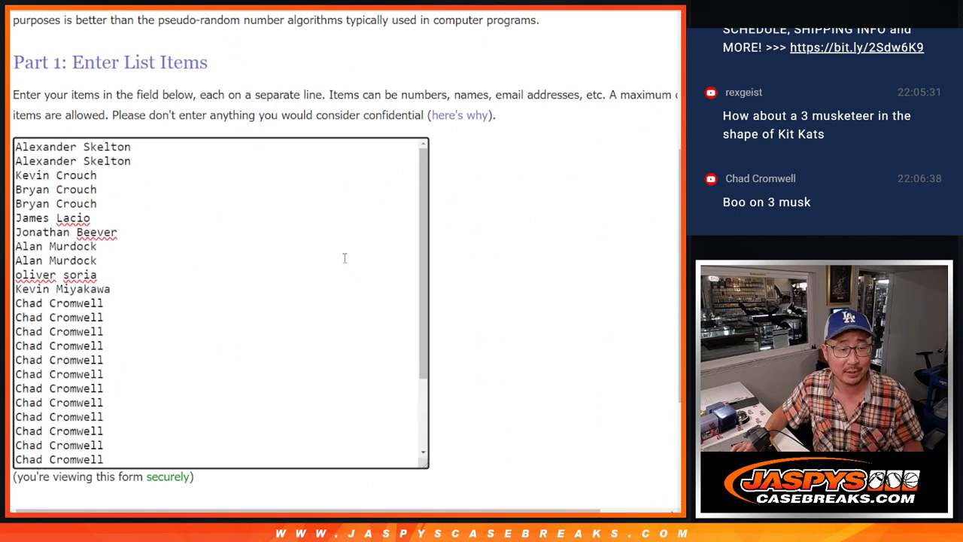
pyautogui.moveTo(19, 146); pyautogui.dragTo(112, 289)
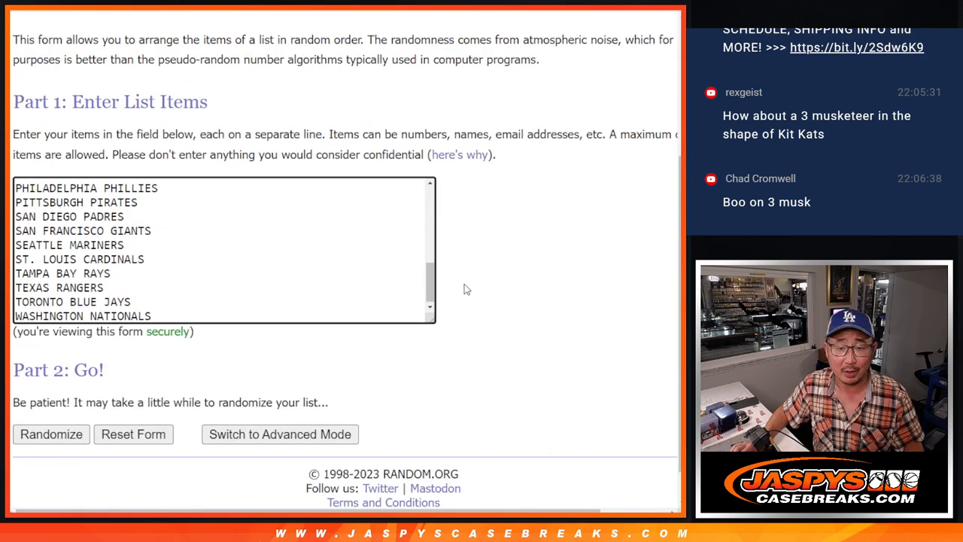
pyautogui.scroll(3)
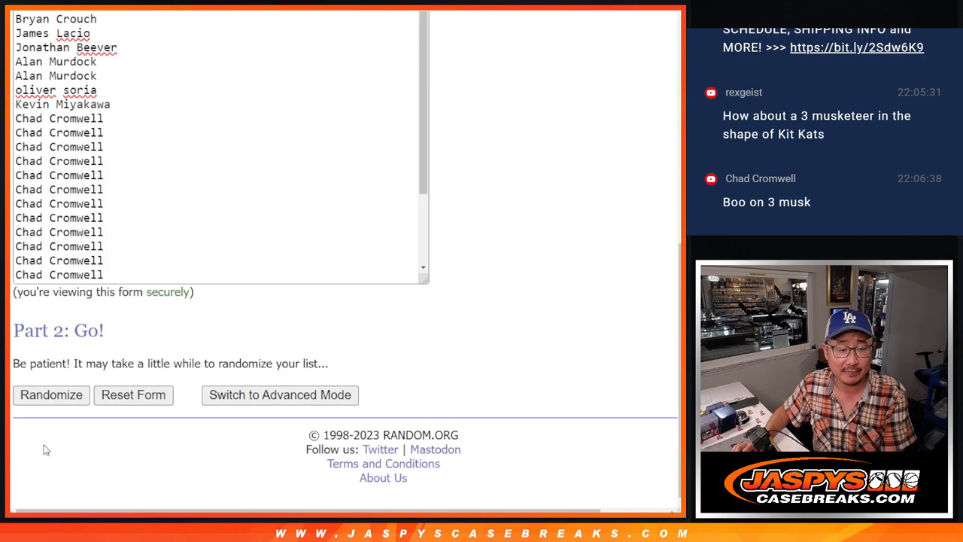
pyautogui.click(51, 394)
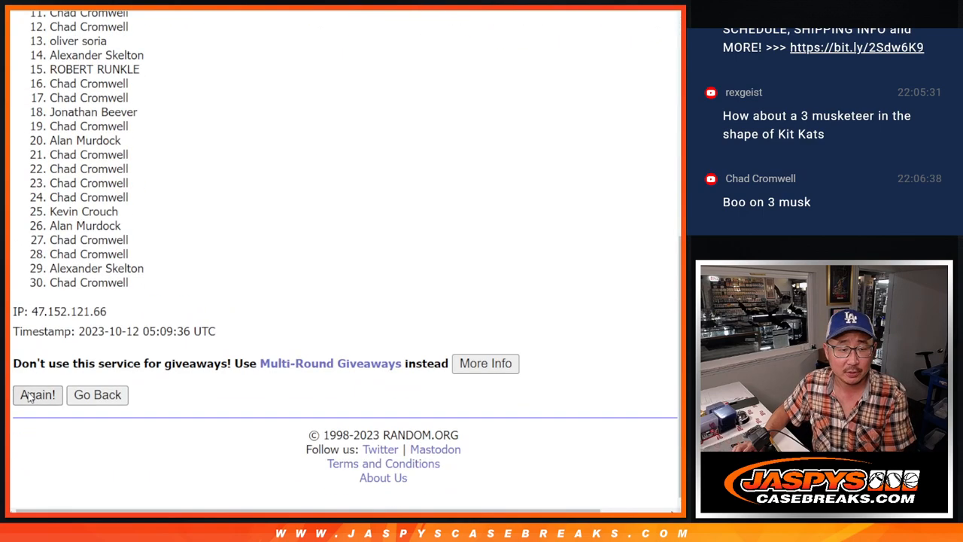
pyautogui.click(37, 394)
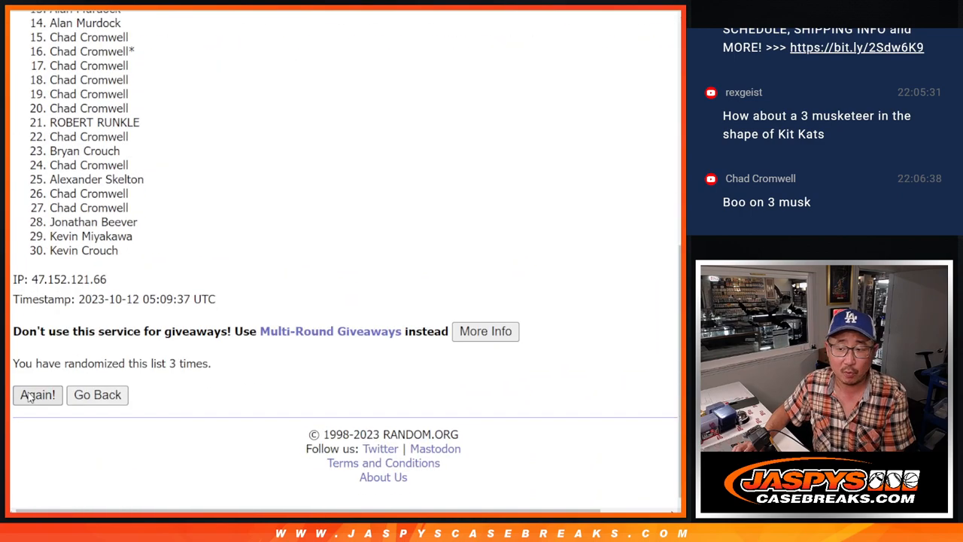
pyautogui.click(36, 395)
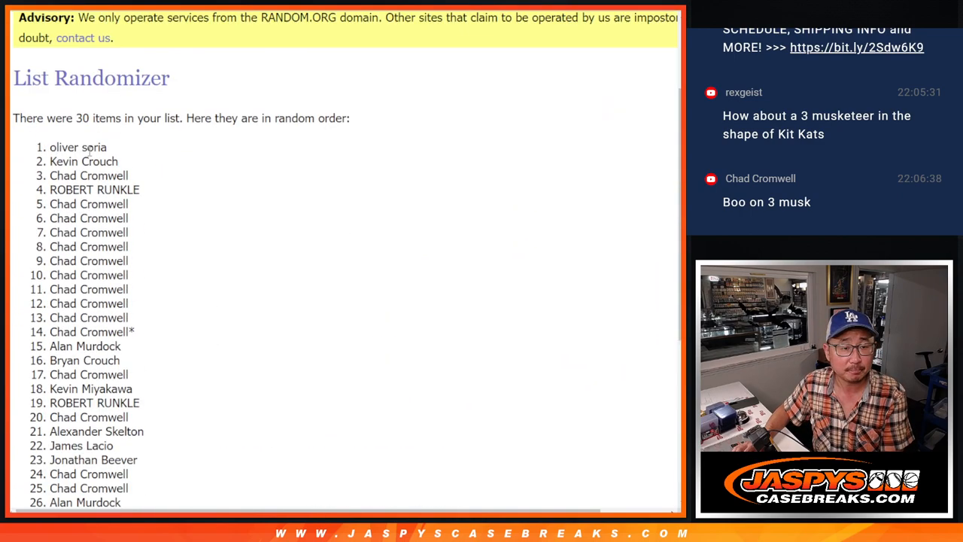
pyautogui.scroll(-3)
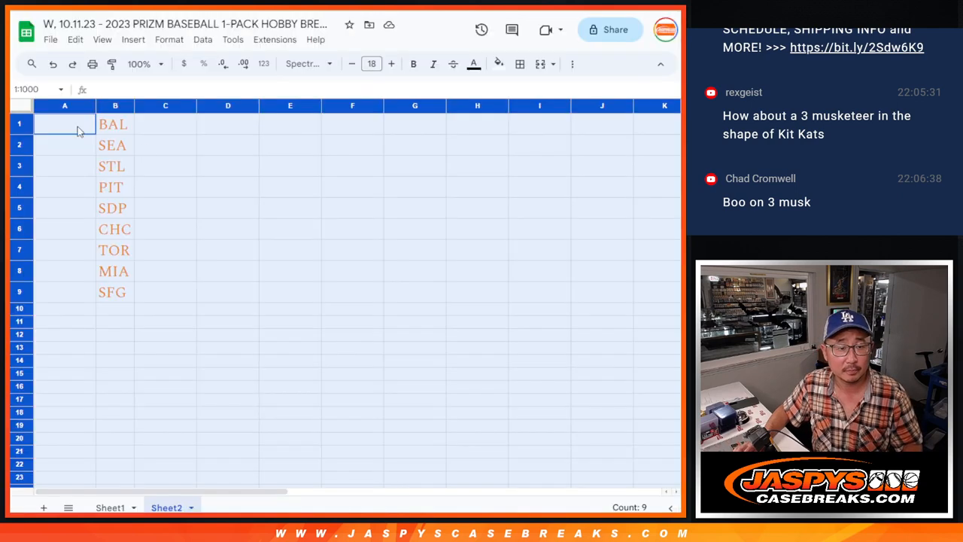
# - Randomize the 30 MLB teams in the team list tab and reshuffle them again
pyautogui.click(110, 507)
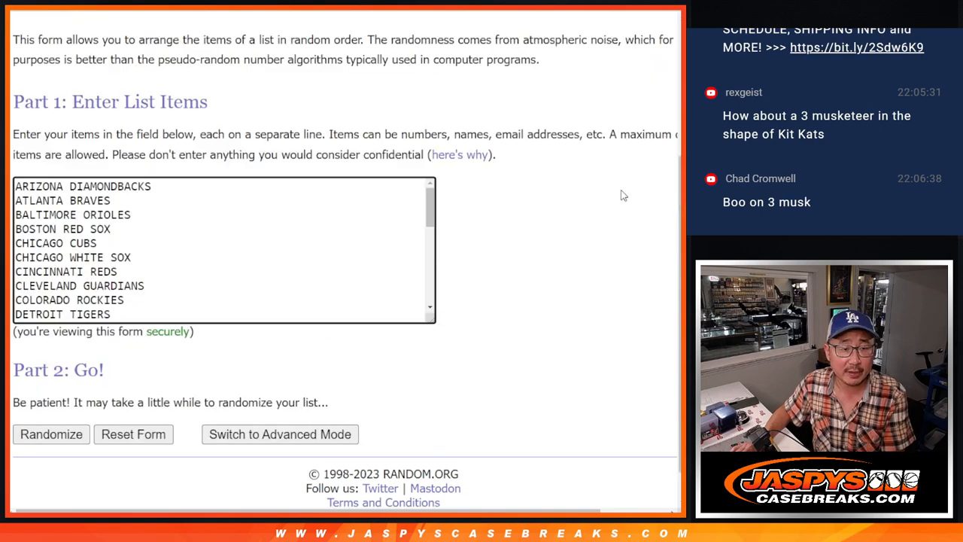
pyautogui.click(51, 434)
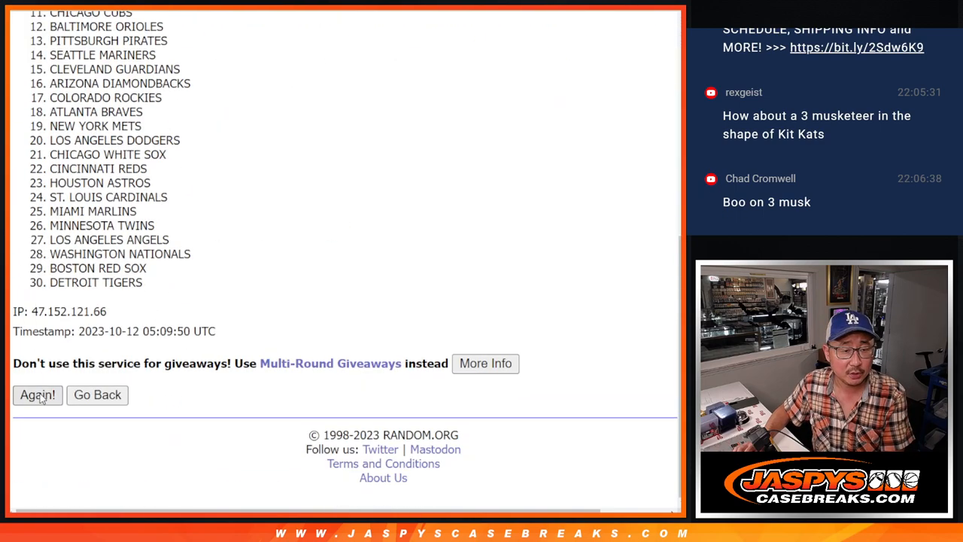
pyautogui.click(37, 395)
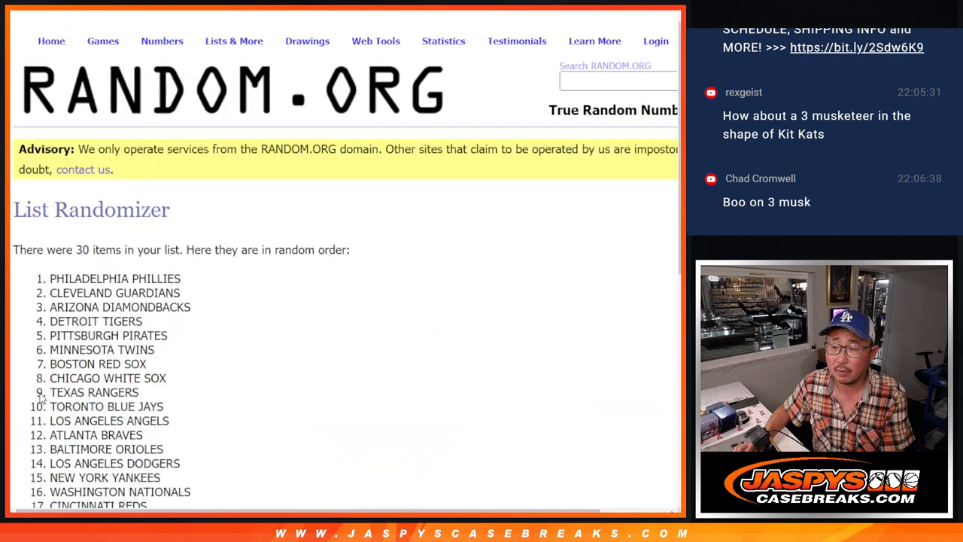
pyautogui.scroll(-3)
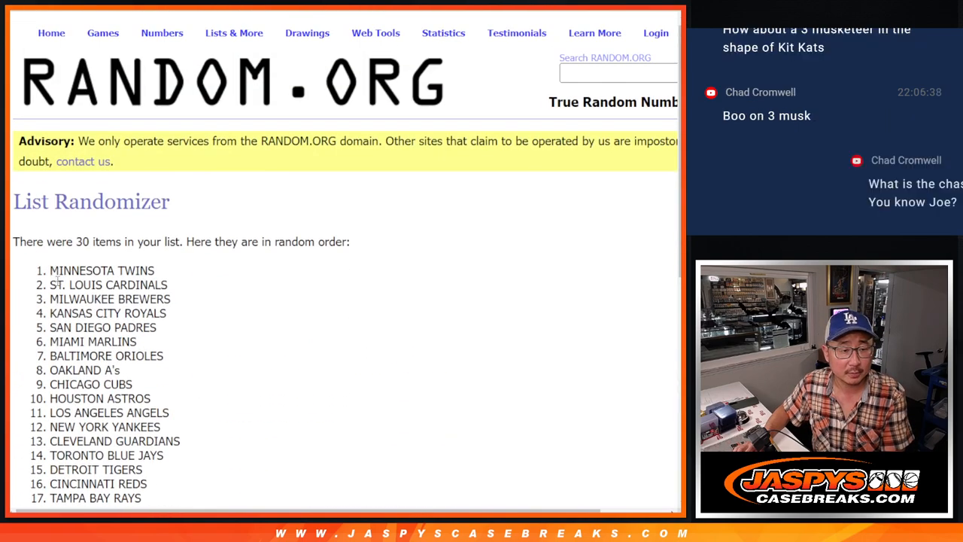
pyautogui.scroll(-3)
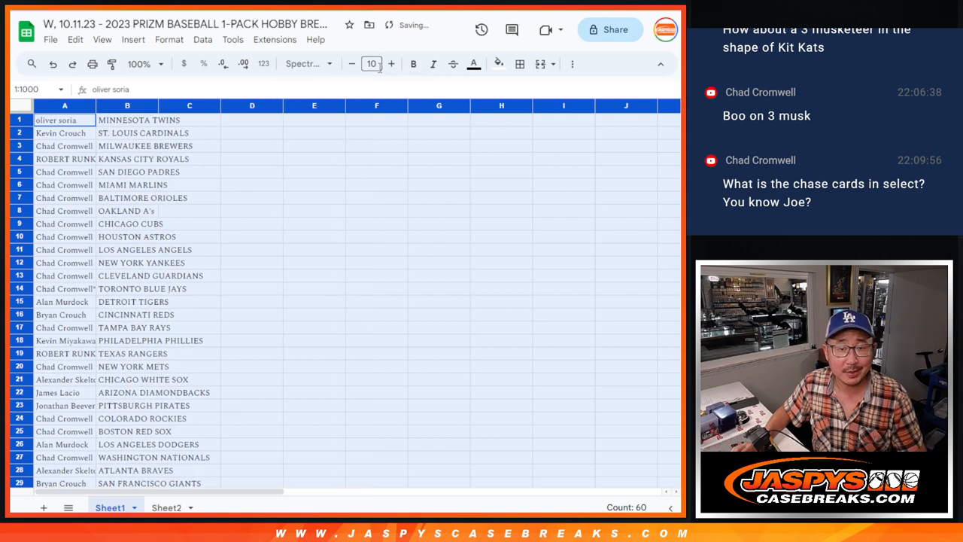
# - Set Sheet1 text to 12 pt, zoom to 150%, and sort by column B A→Z
pyautogui.click(390, 63)
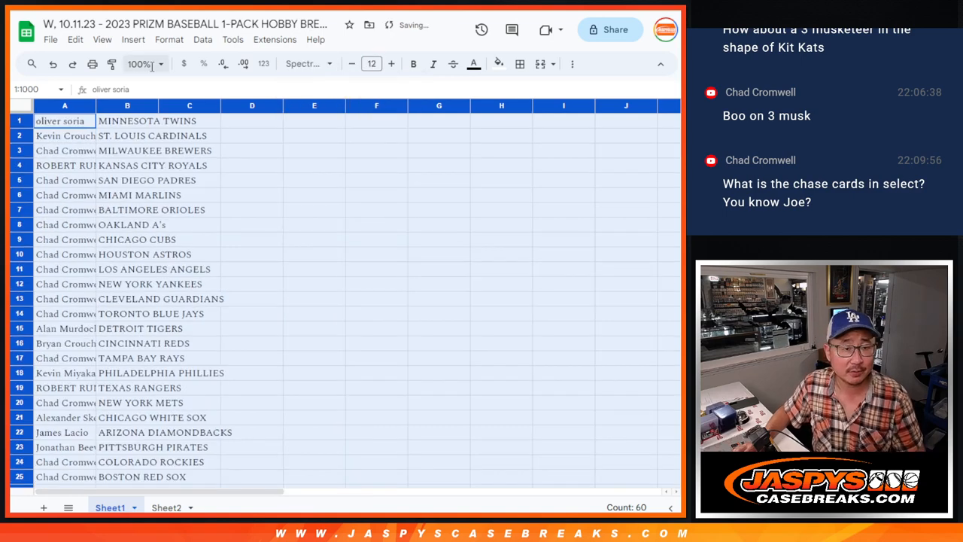
pyautogui.click(141, 63)
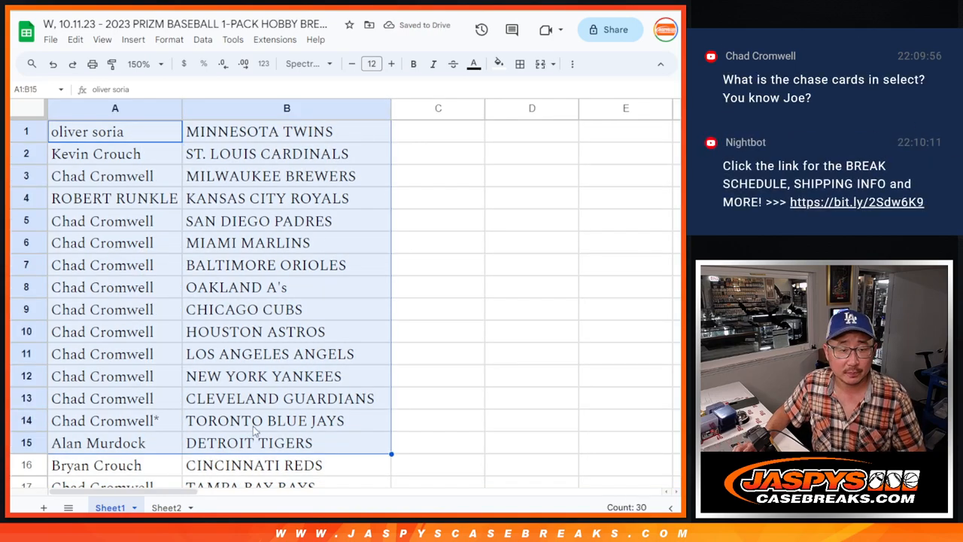
pyautogui.scroll(-3)
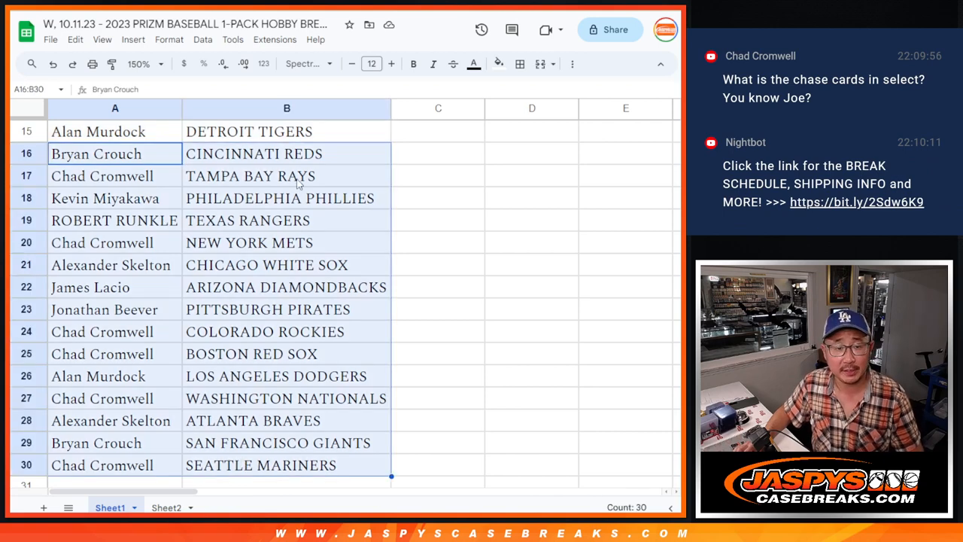
pyautogui.moveTo(245, 167)
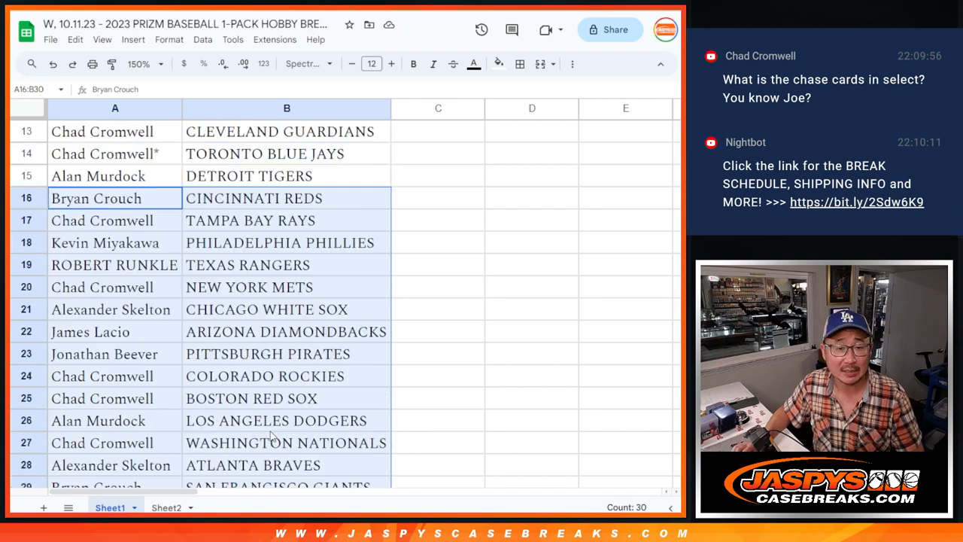
pyautogui.click(144, 64)
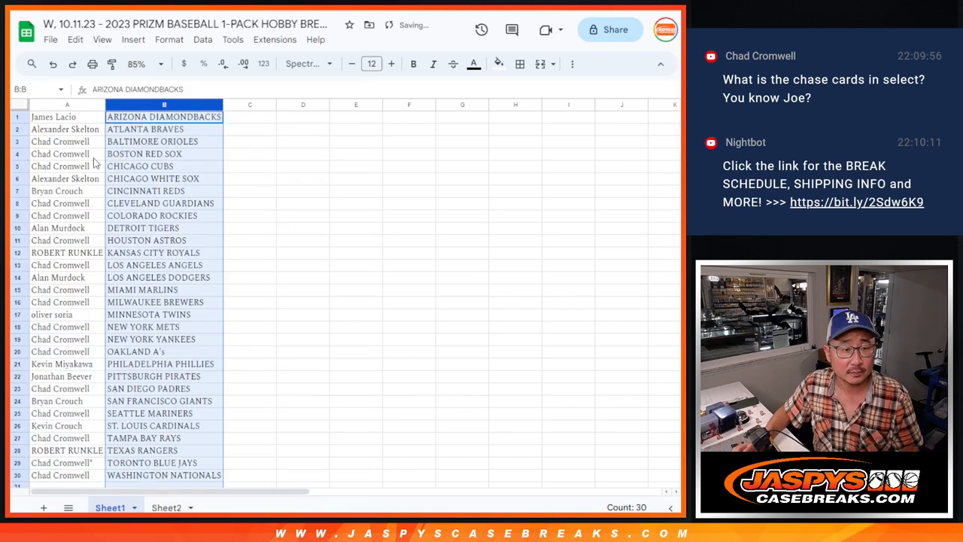
pyautogui.click(520, 63)
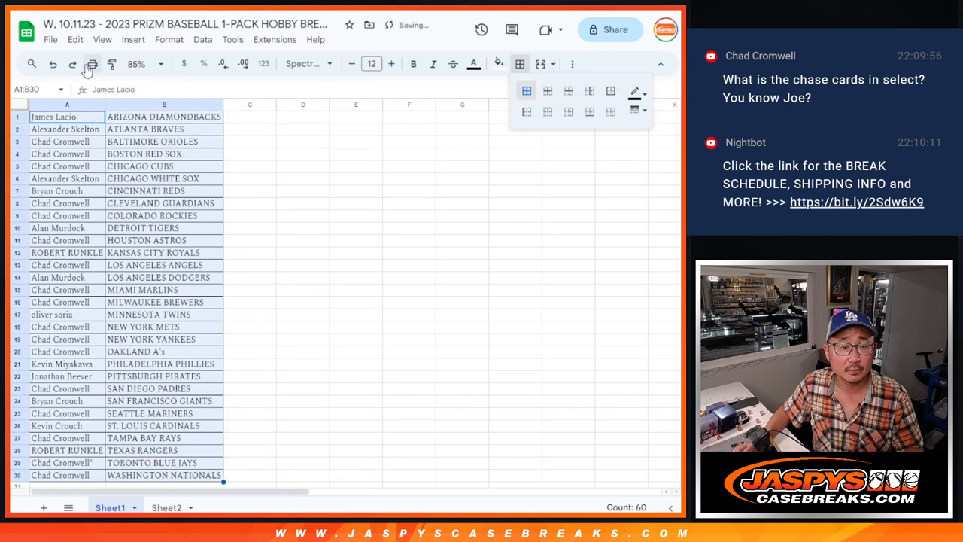
# - Print the bordered name-team sheet on the Canon printer
pyautogui.click(91, 63)
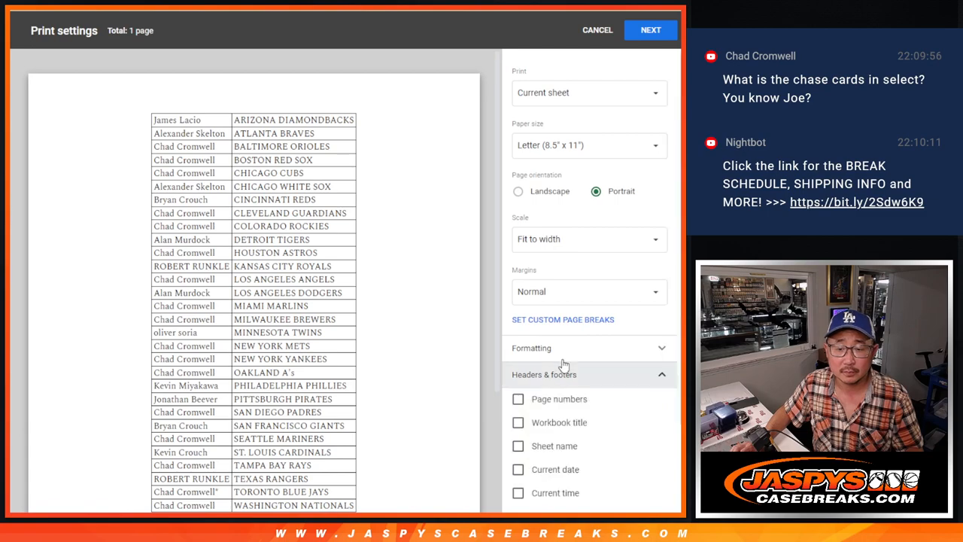
pyautogui.click(651, 29)
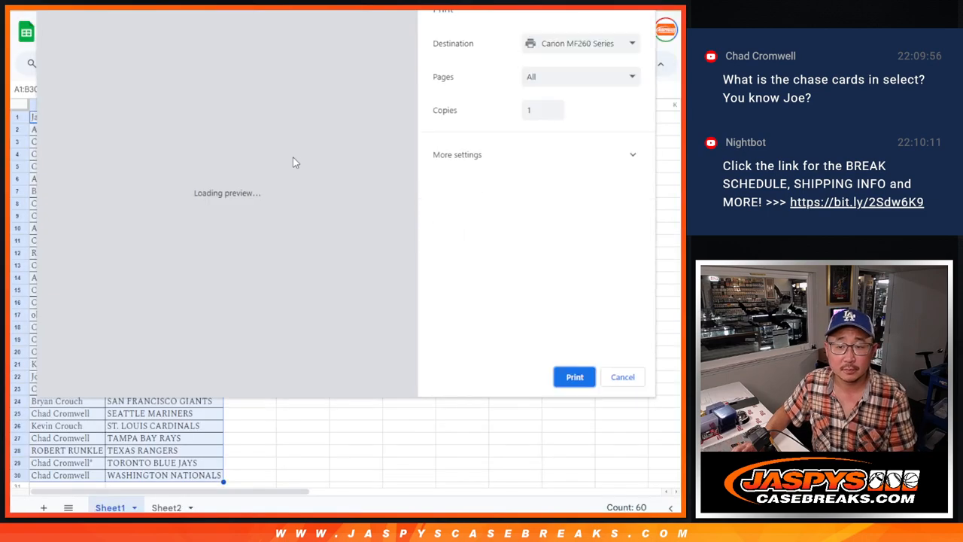
pyautogui.click(623, 376)
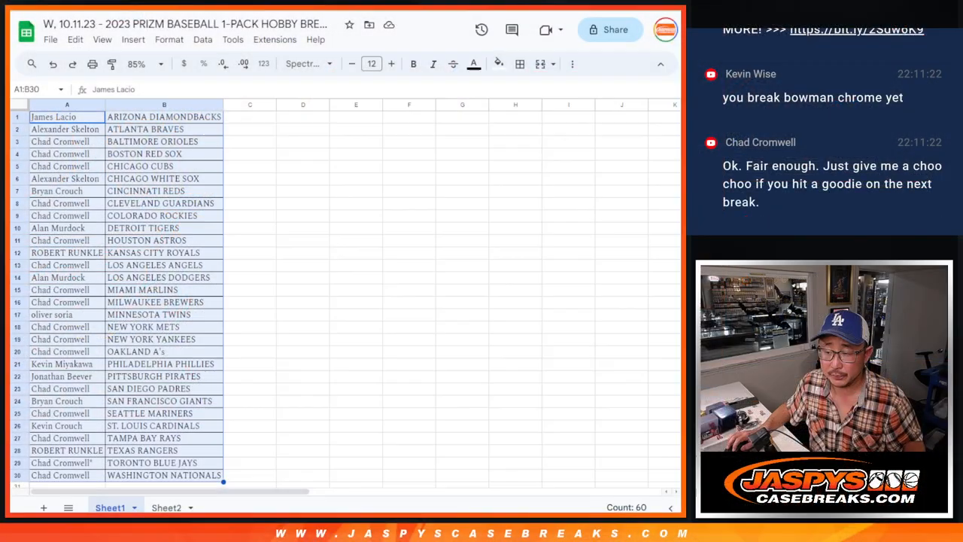
# - Scroll through the thirty customer names in column A to copy them
pyautogui.scroll(-3)
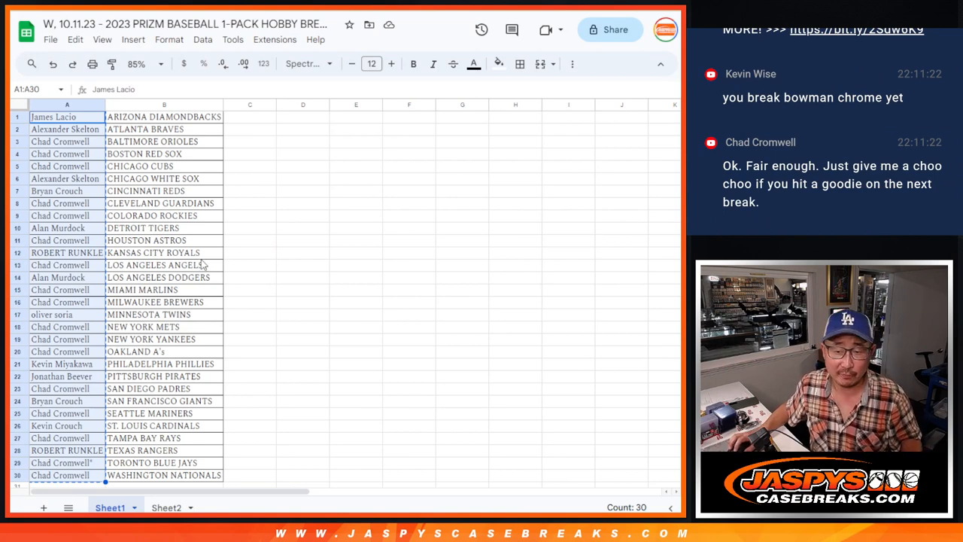
pyautogui.moveTo(264, 239)
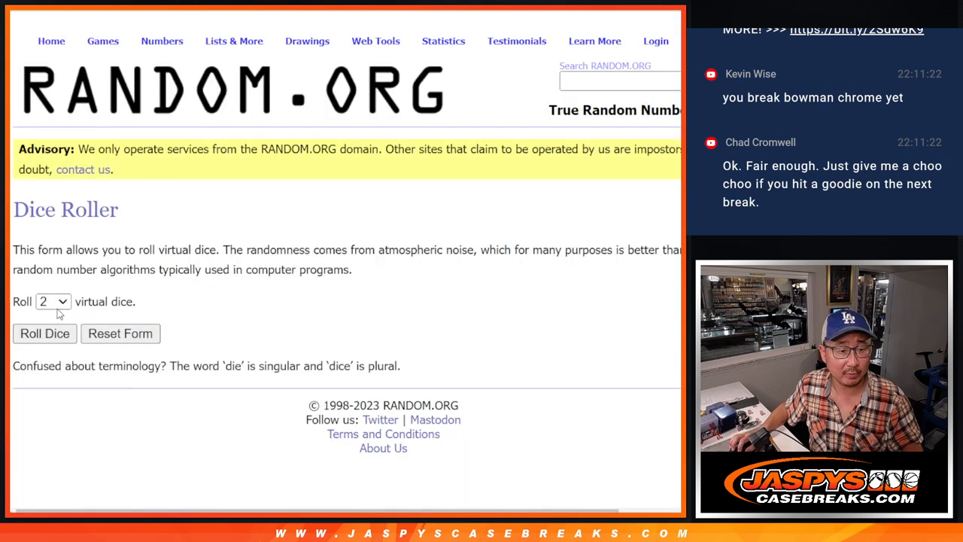
# - Paste the names into the List Randomizer and reshuffle until it reports 9 times
pyautogui.click(44, 334)
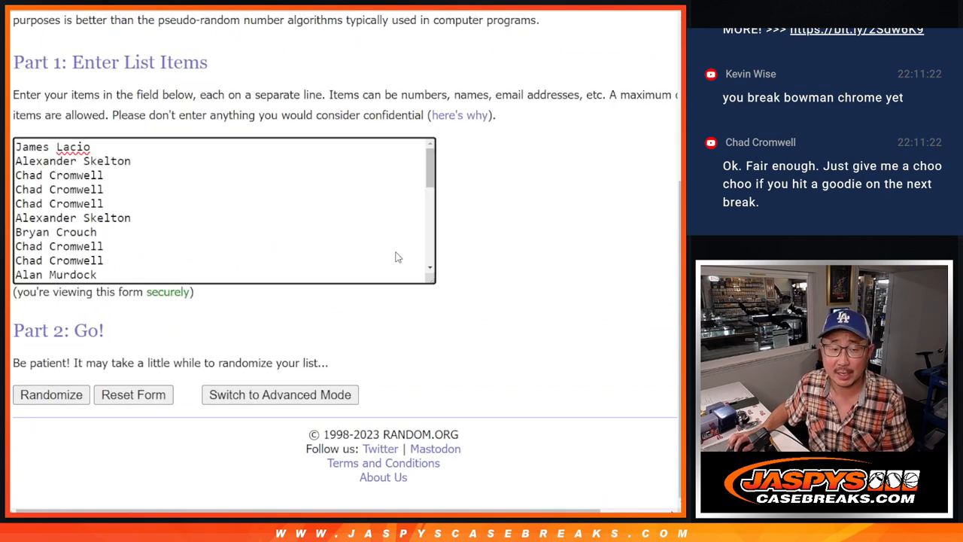
pyautogui.click(51, 395)
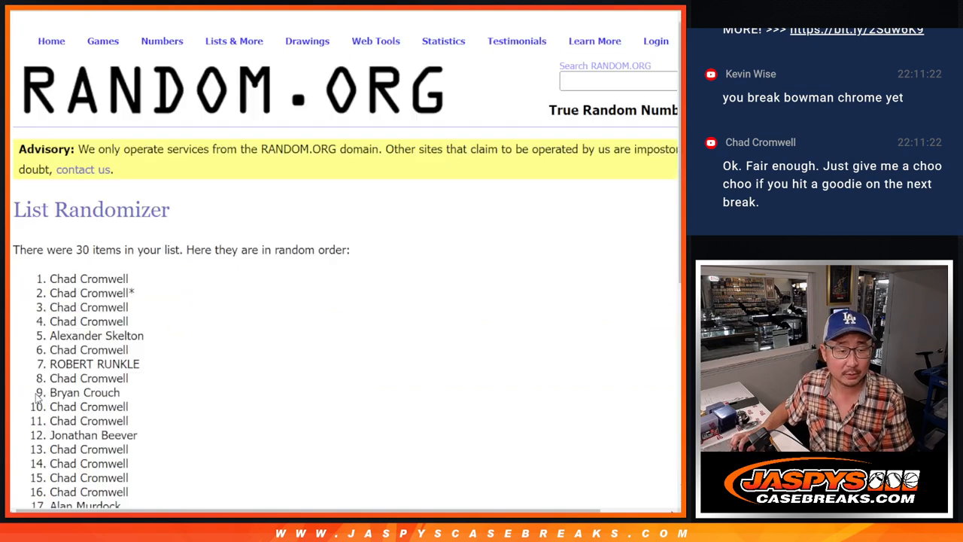
pyautogui.scroll(-3)
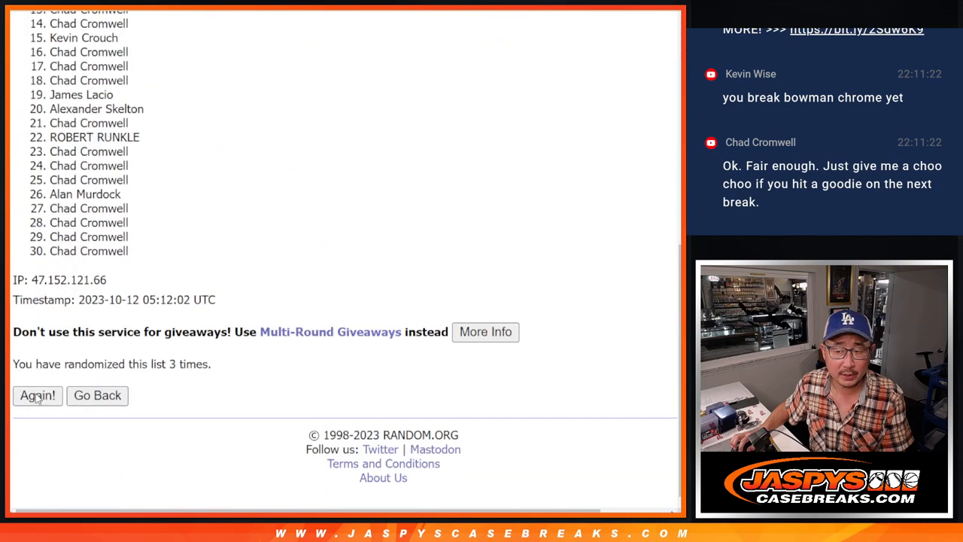
pyautogui.click(37, 395)
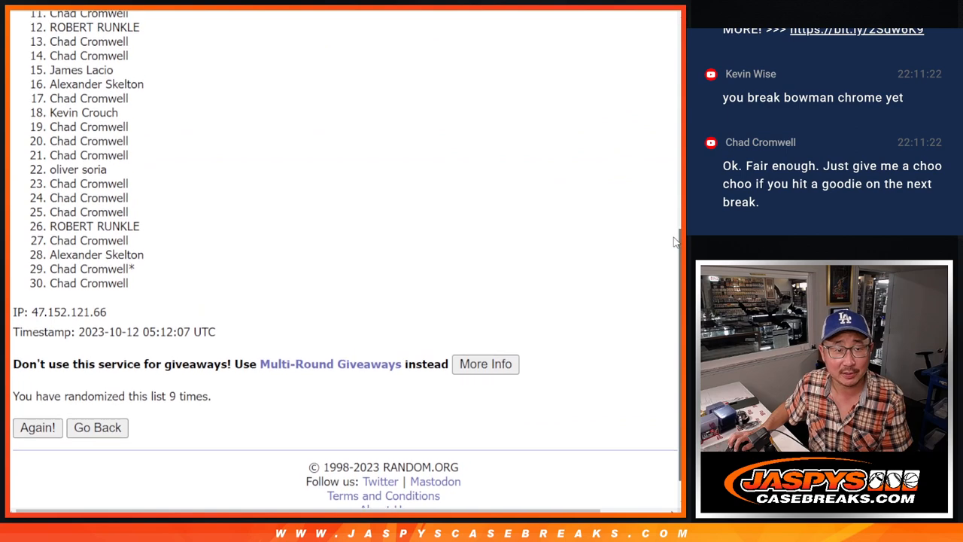
pyautogui.scroll(3)
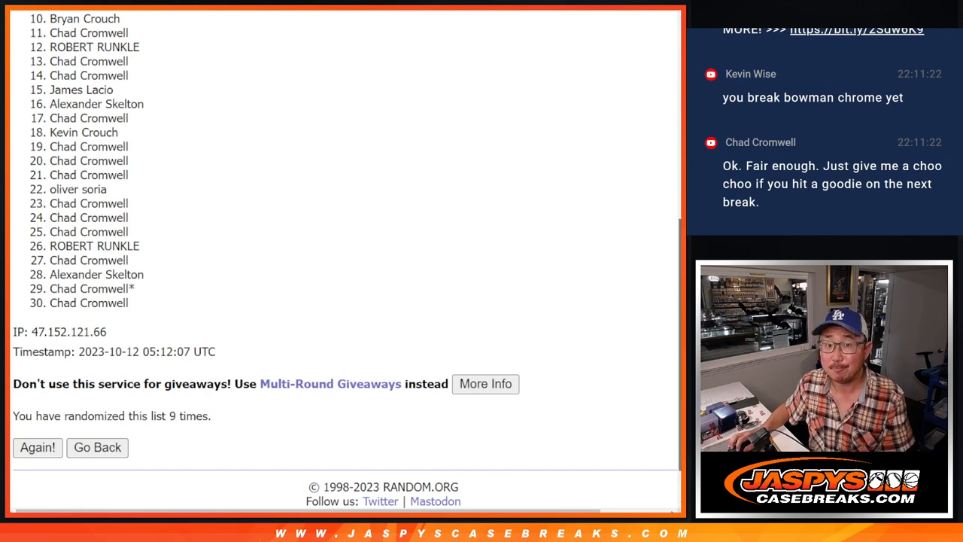
pyautogui.scroll(3)
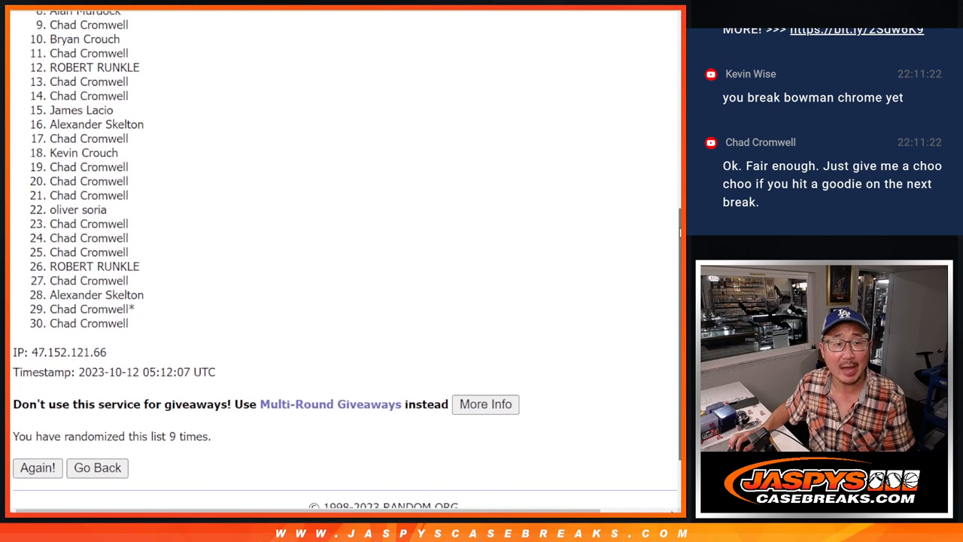
pyautogui.scroll(3)
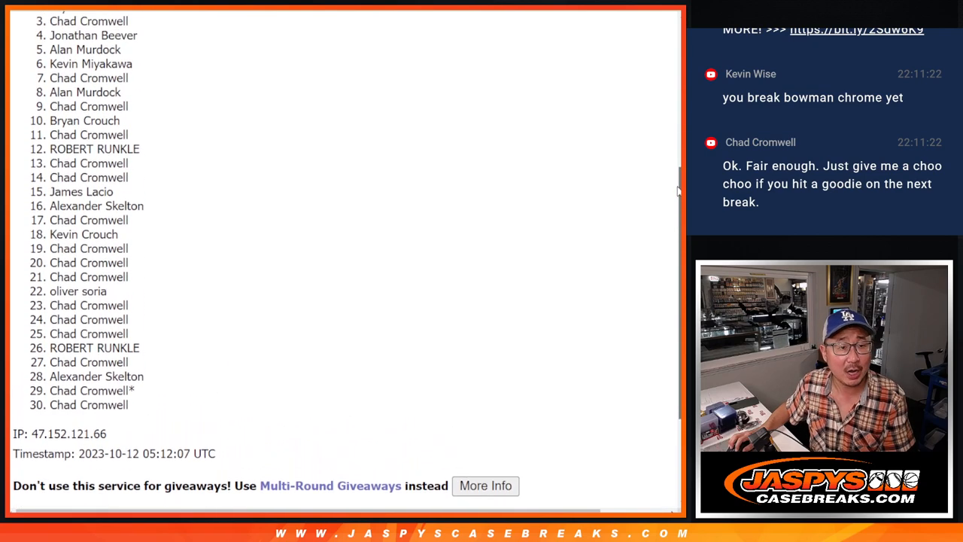
pyautogui.scroll(3)
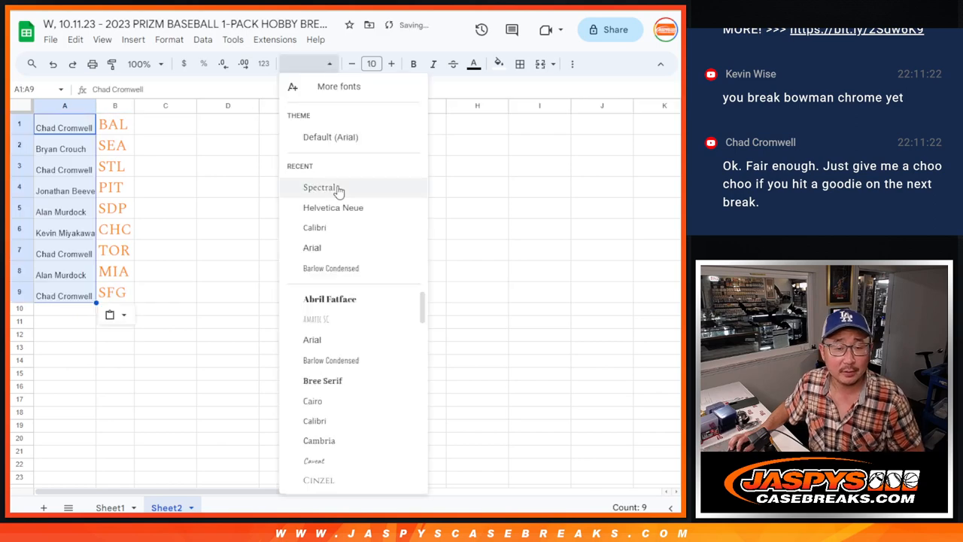
# - Set the nine names to Spectral size 18 and autofit column A's width
pyautogui.click(322, 187)
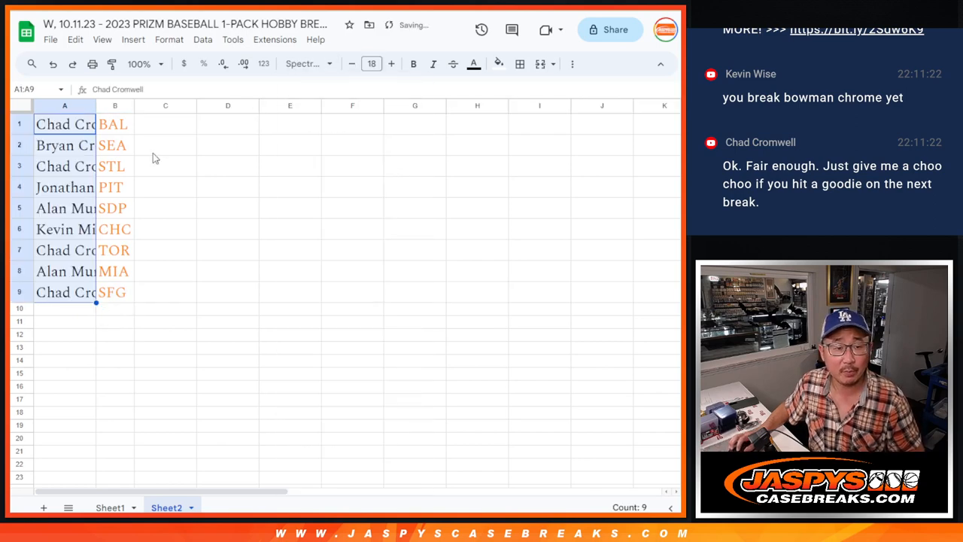
pyautogui.click(64, 105)
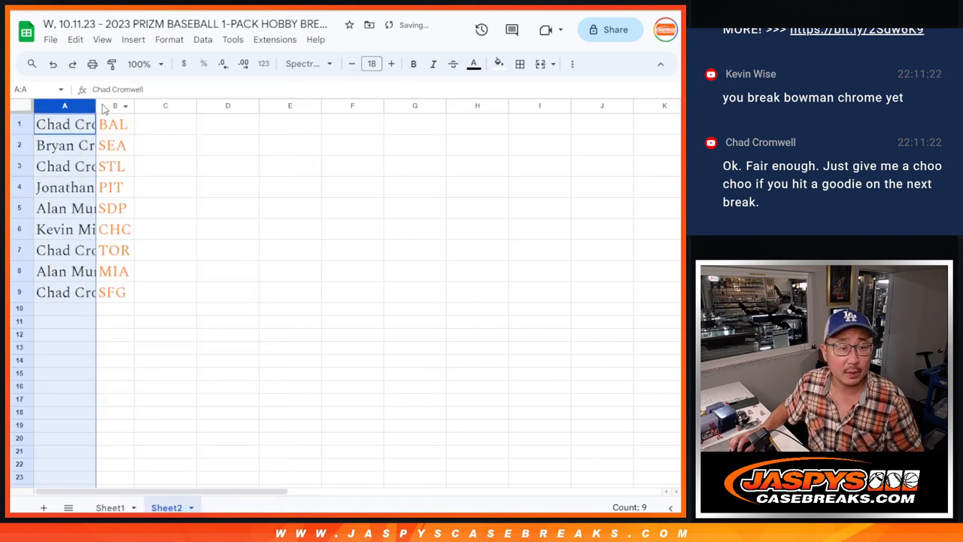
pyautogui.click(87, 125)
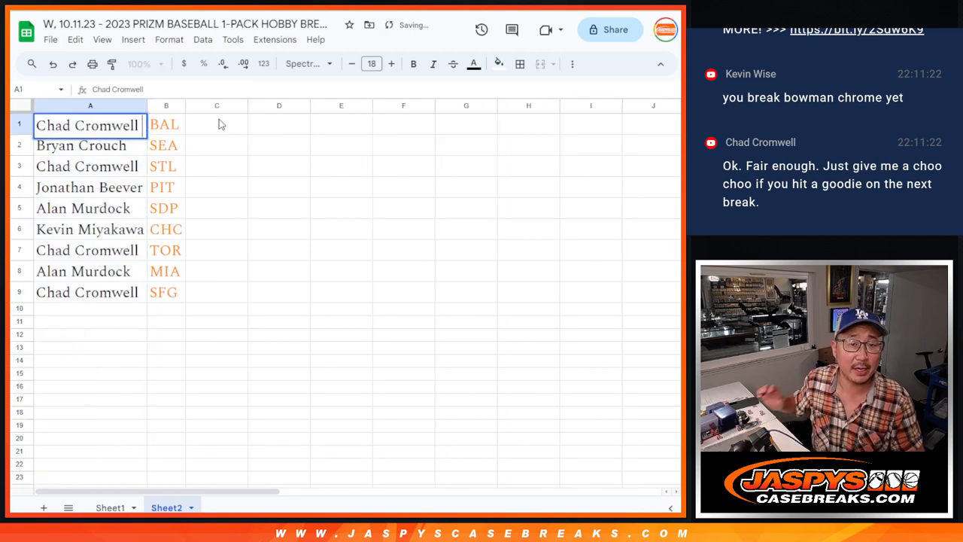
# - Tag the first name with '/prizm4' and check the other name rows
pyautogui.write('/')
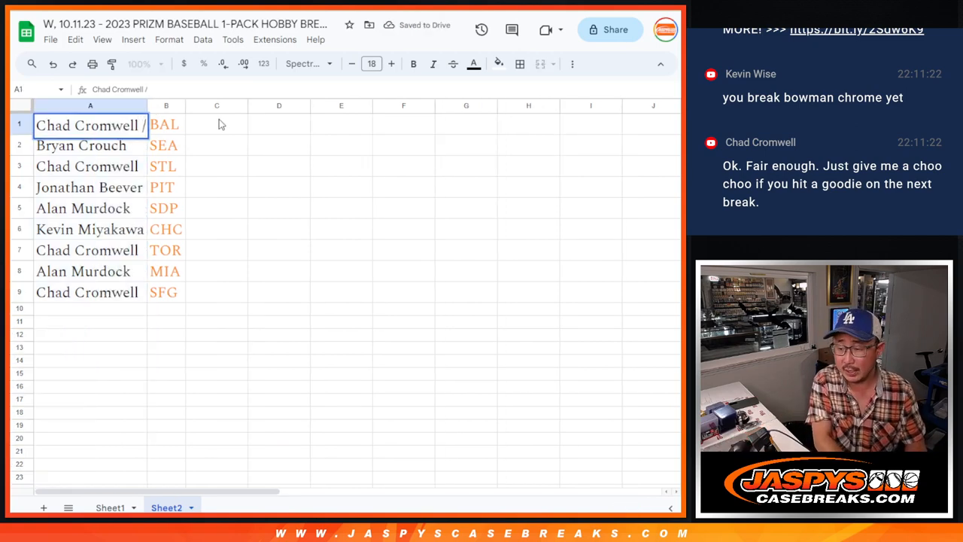
pyautogui.write('prizm')
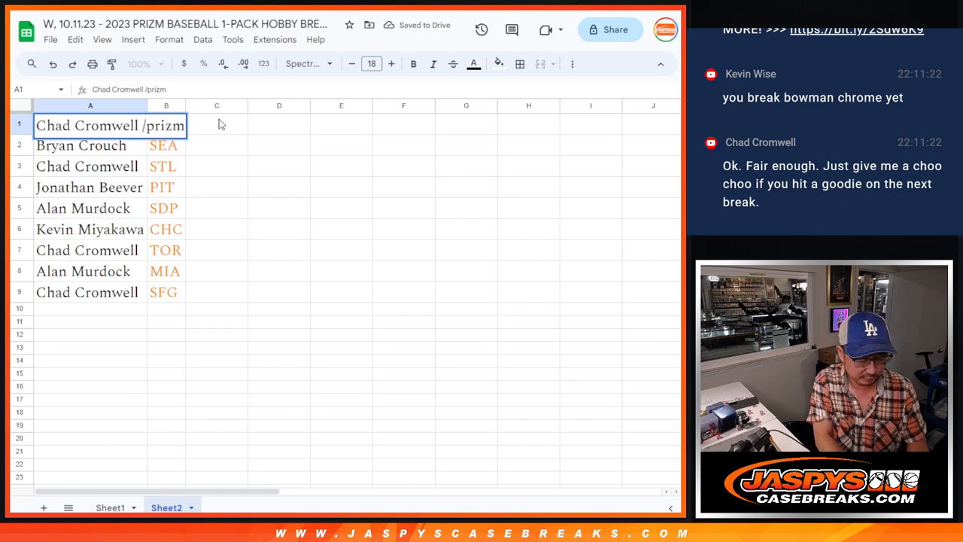
pyautogui.click(91, 145)
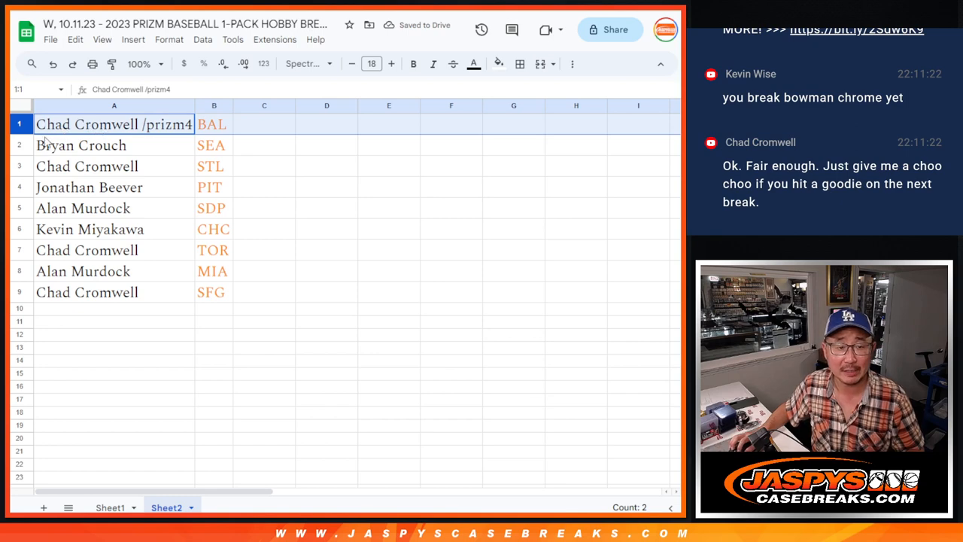
pyautogui.click(87, 166)
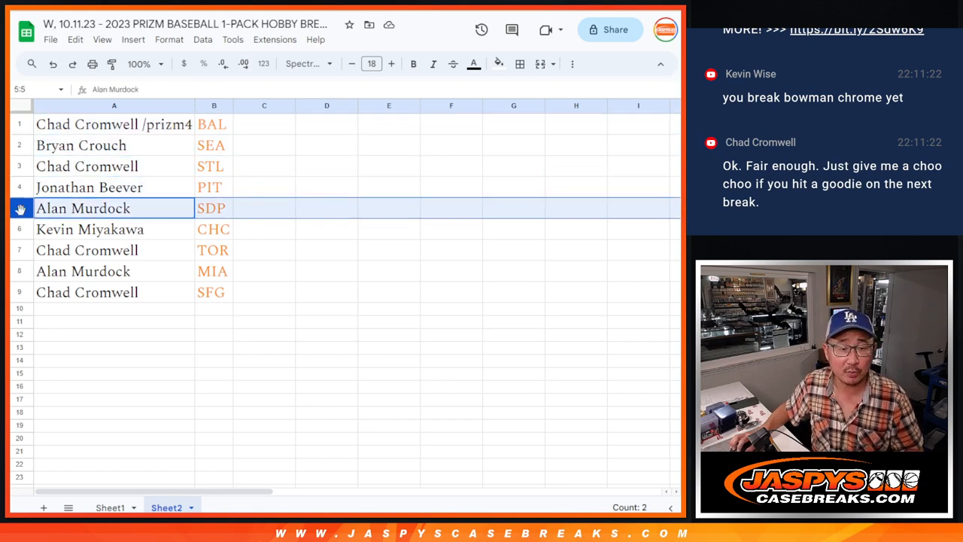
pyautogui.click(90, 229)
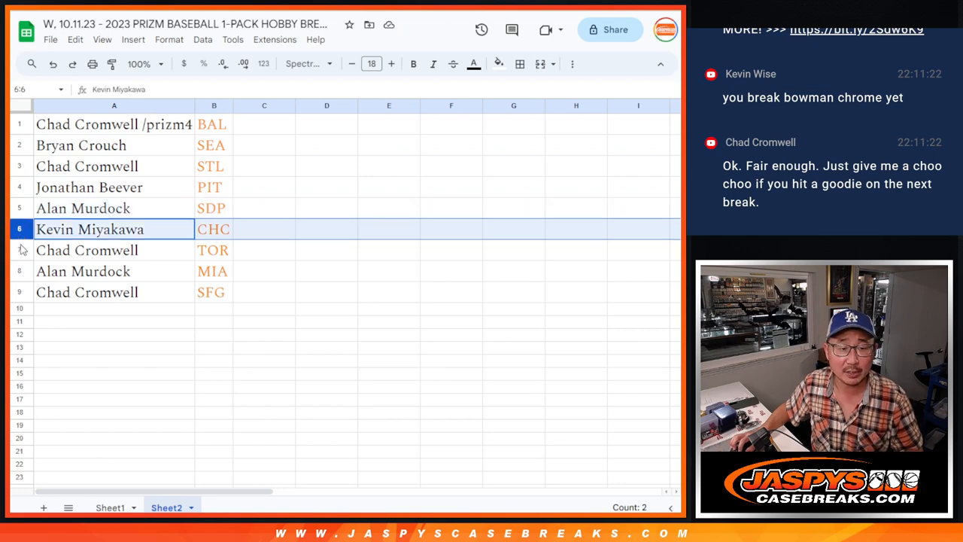
pyautogui.click(113, 271)
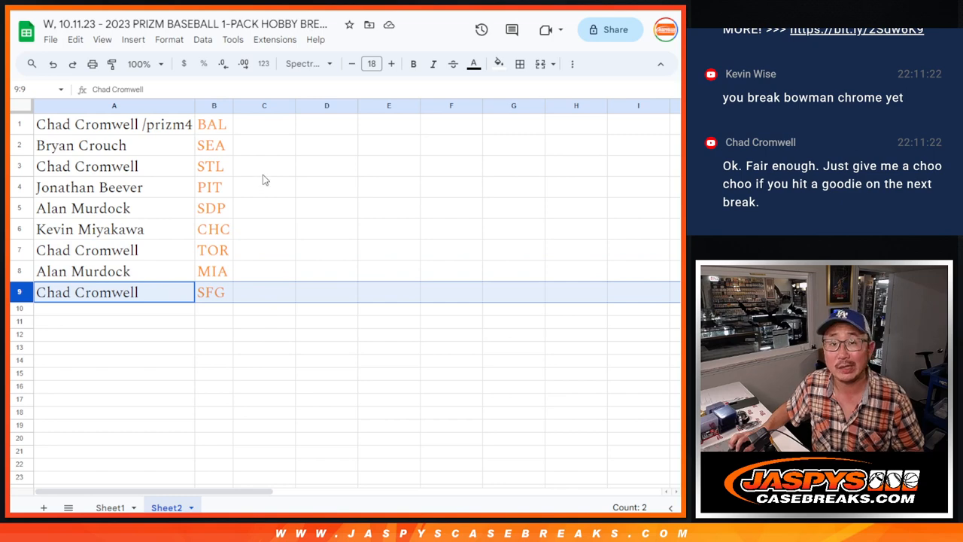
pyautogui.click(113, 124)
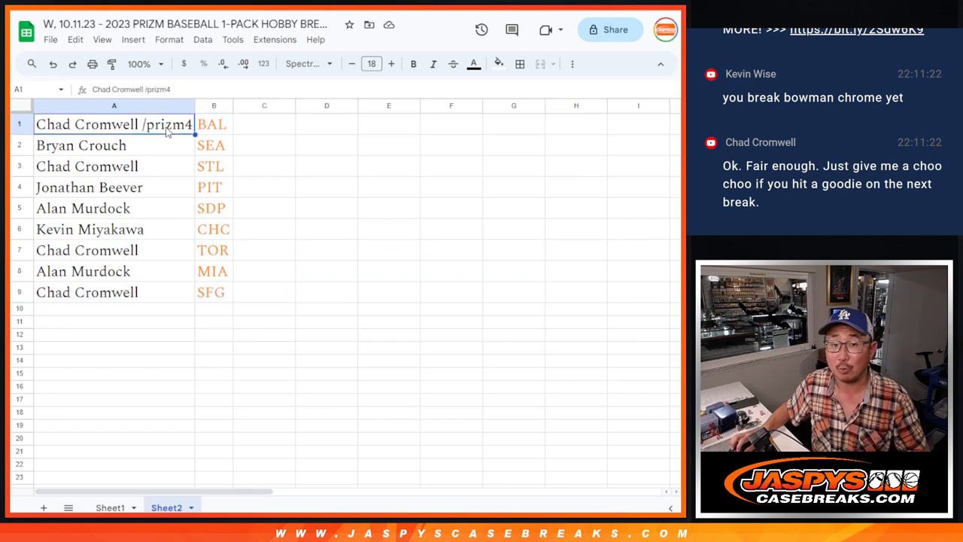